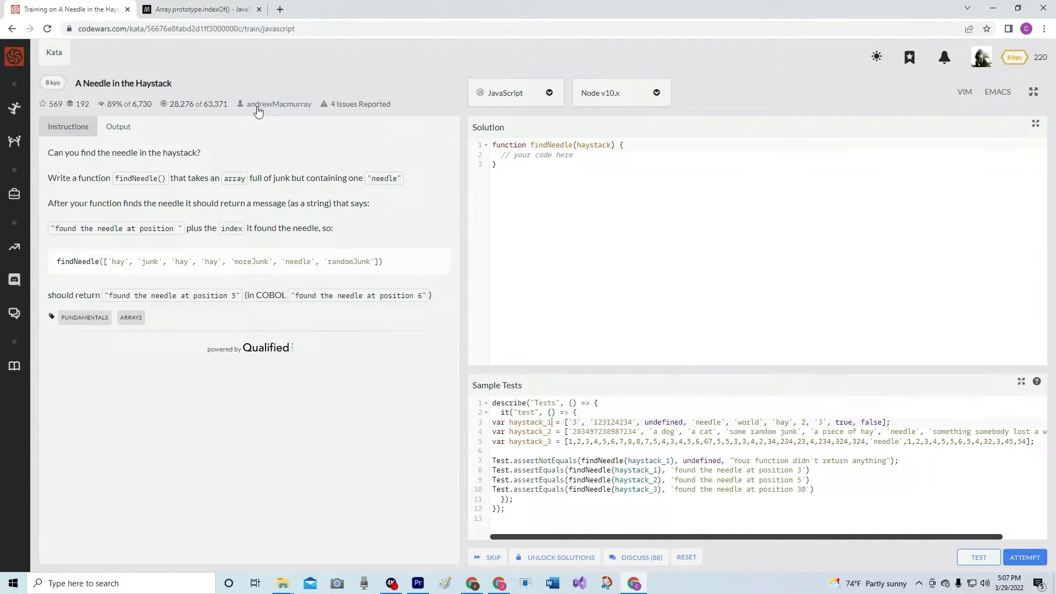
mouse_move(308, 113)
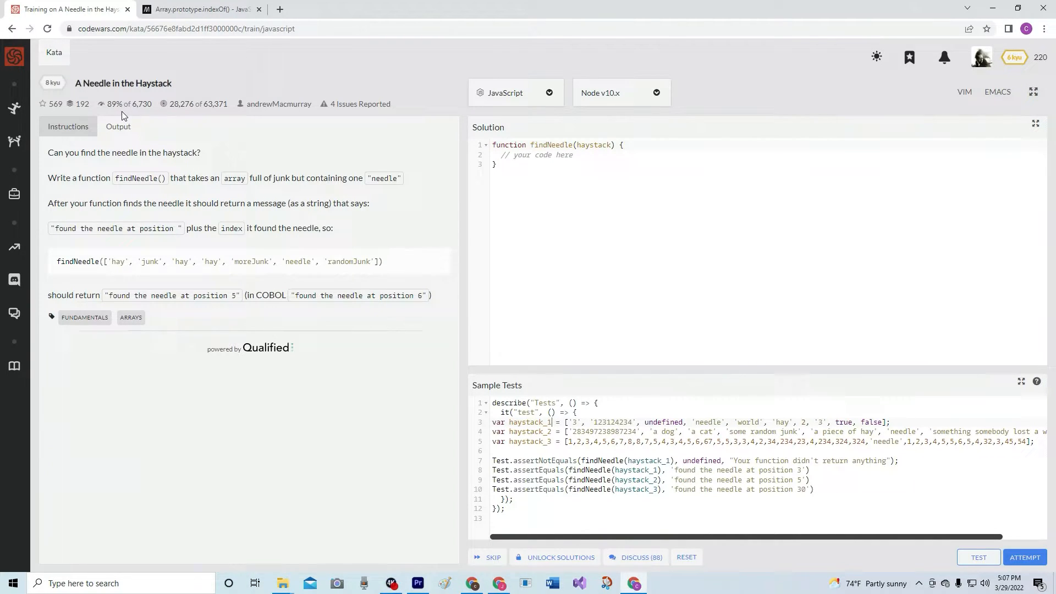
mouse_move(162, 165)
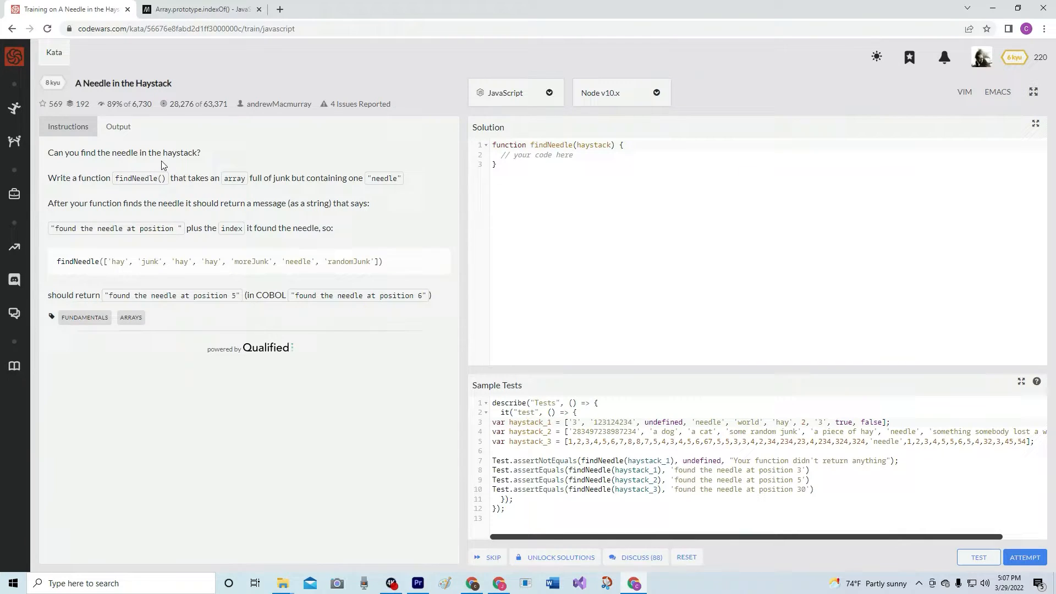
mouse_move(99, 193)
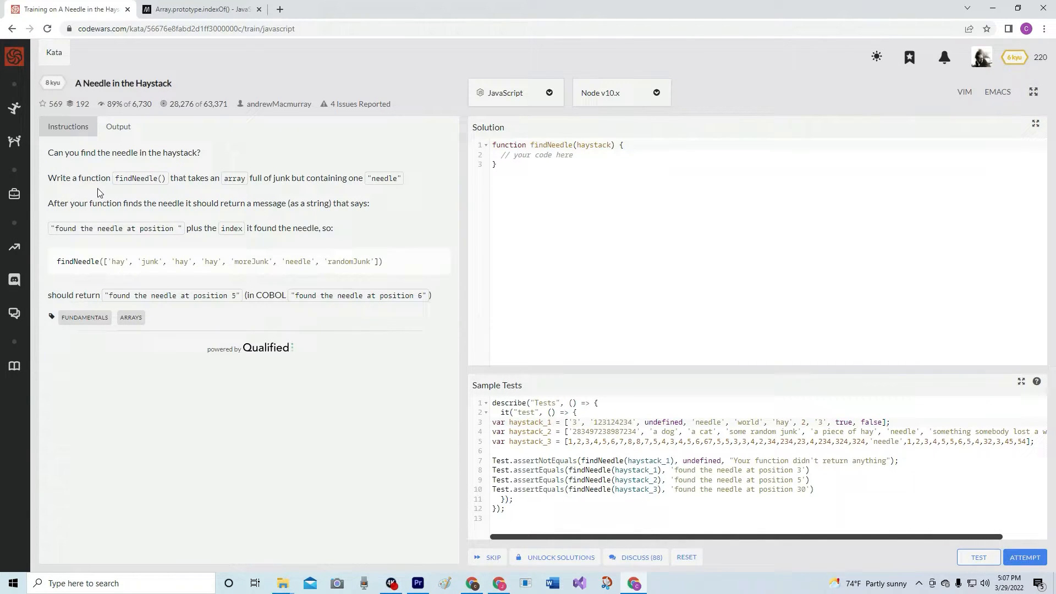
mouse_move(189, 196)
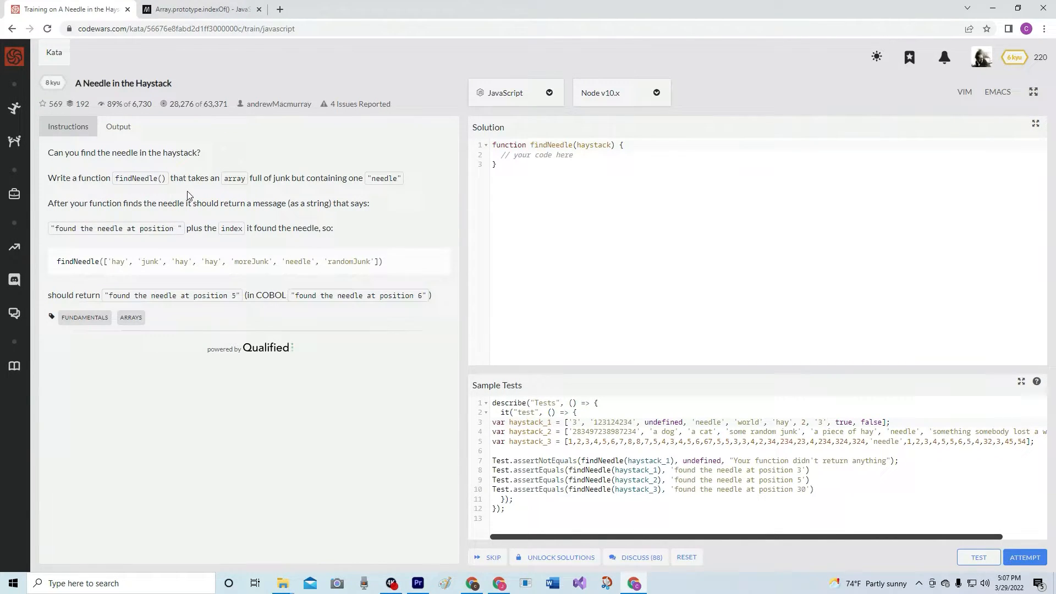
mouse_move(296, 187)
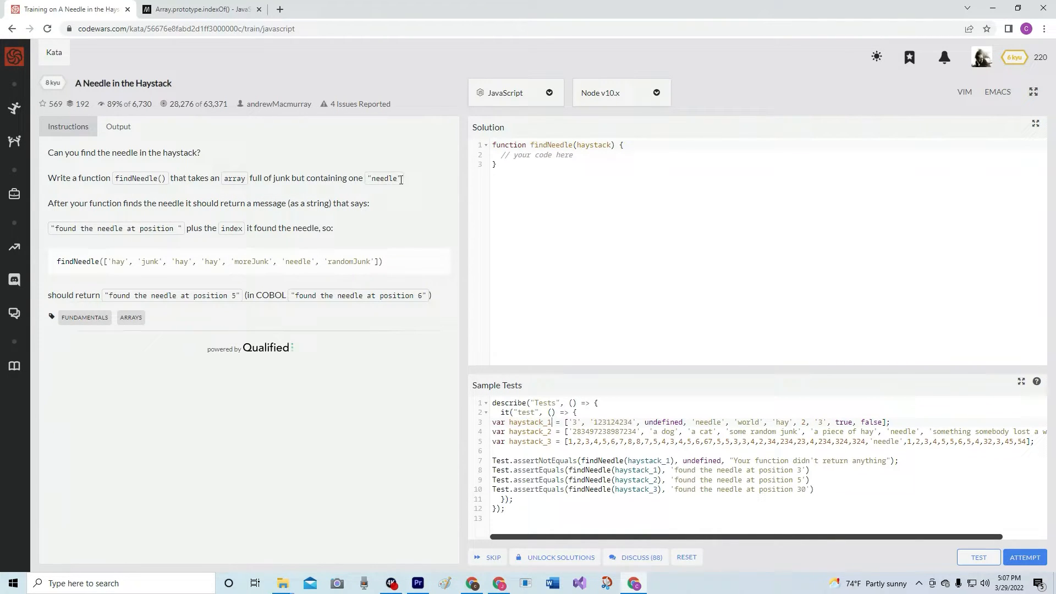
mouse_move(167, 212)
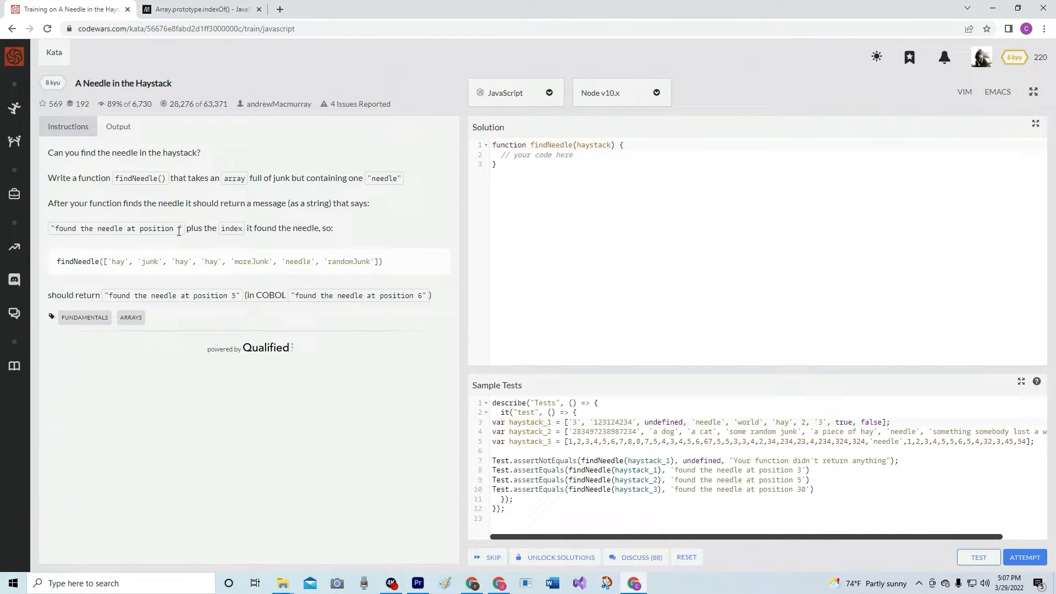
mouse_move(243, 233)
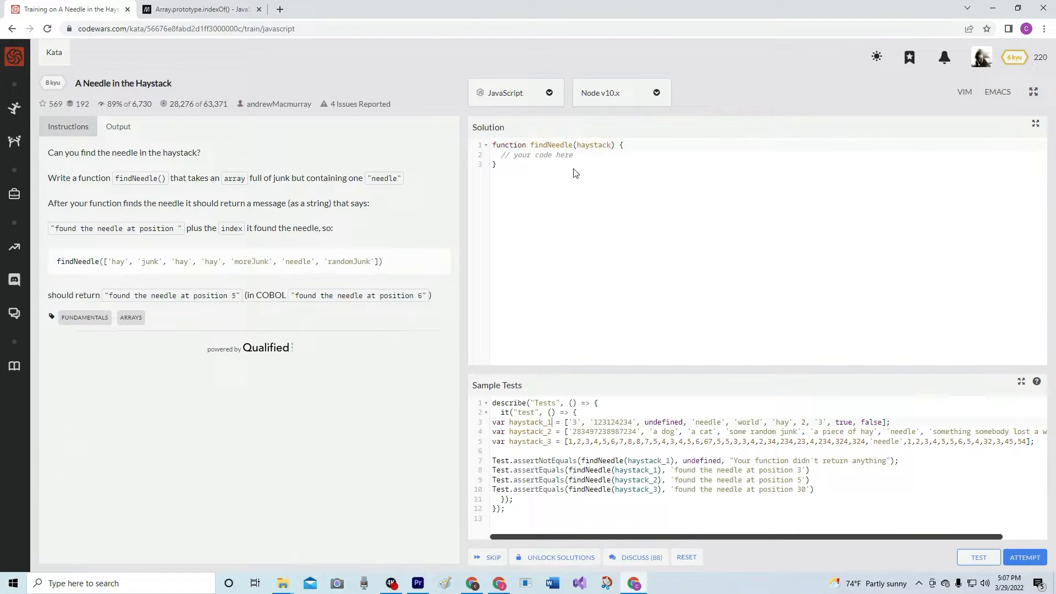
mouse_move(437, 165)
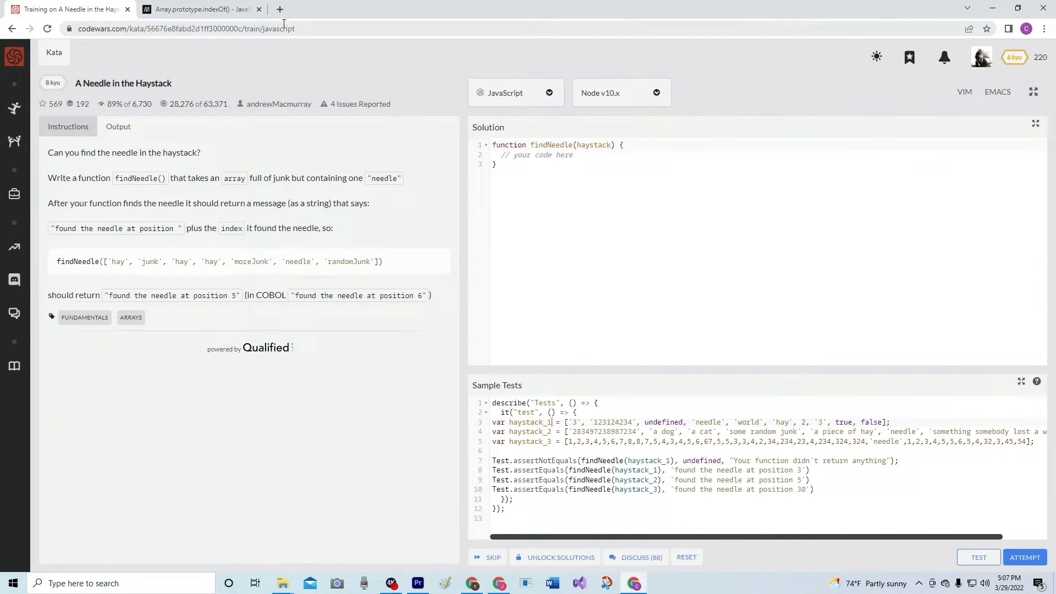
Read the Array.prototype.indexOf() reference page down through its Try it demo.
left_click(204, 9)
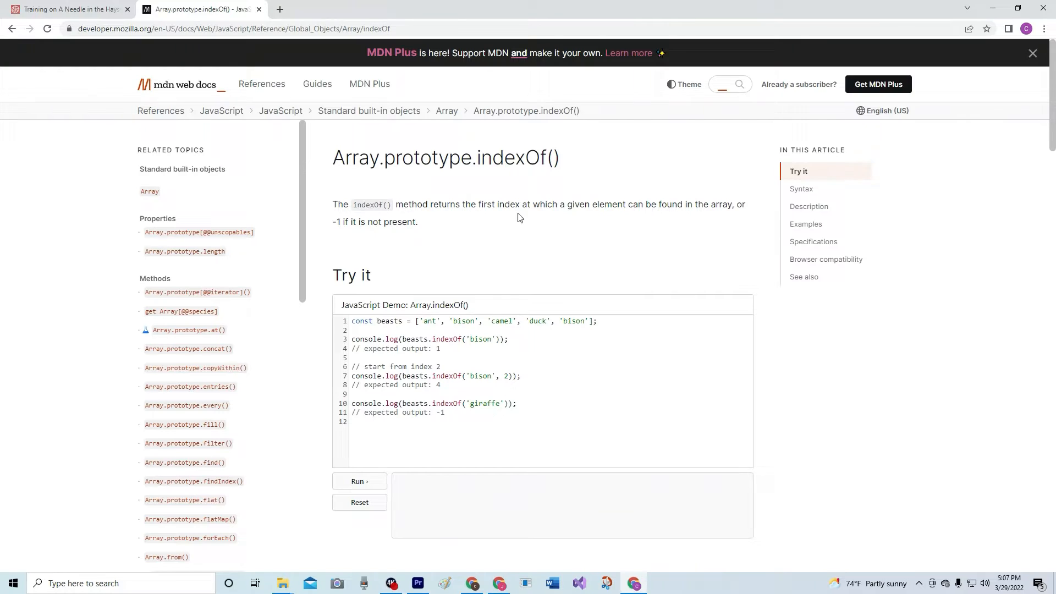
mouse_move(661, 220)
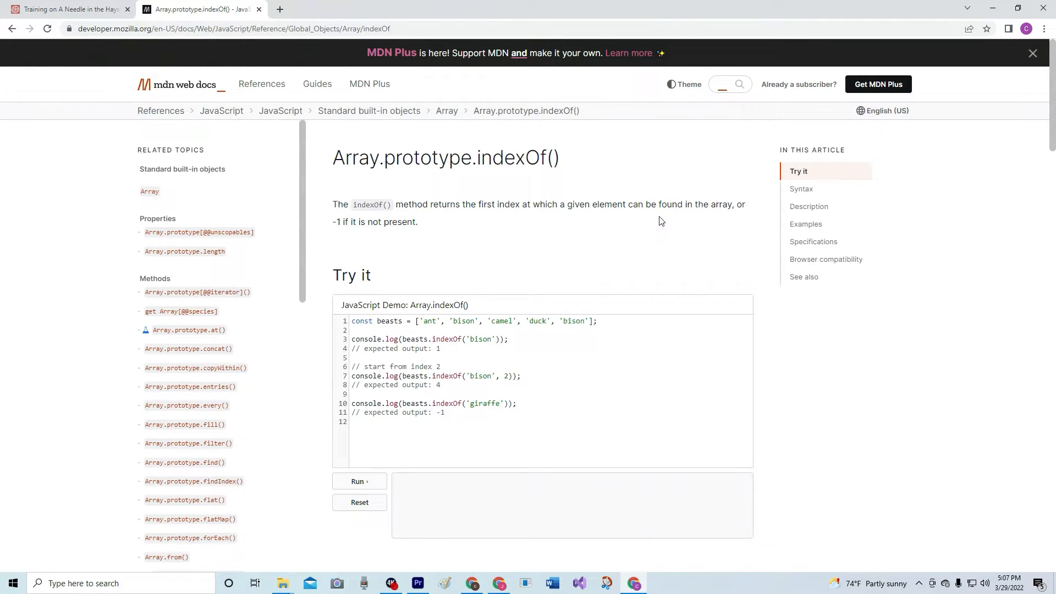
mouse_move(516, 236)
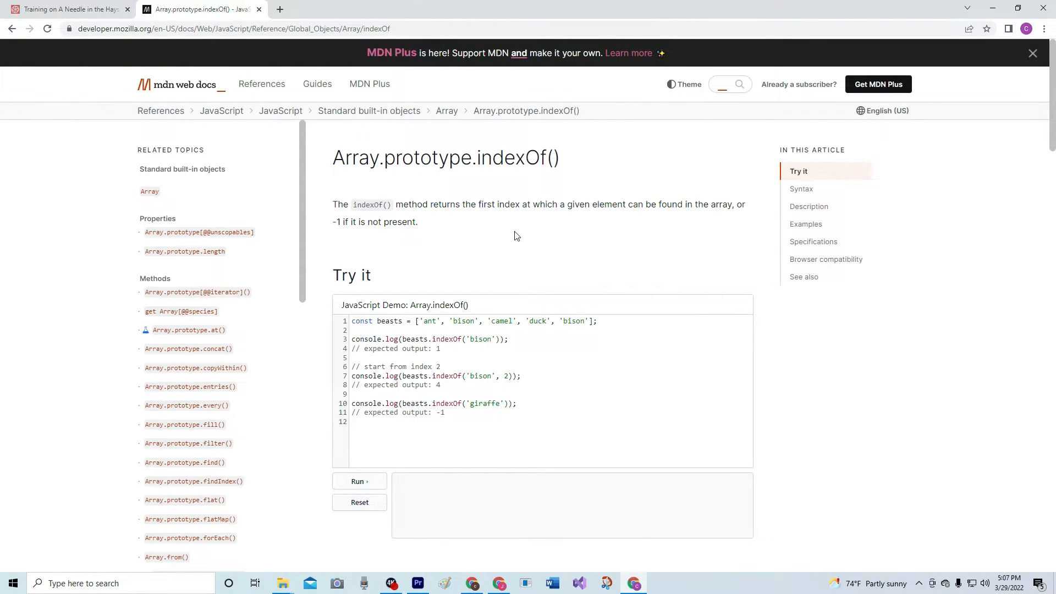
mouse_move(482, 251)
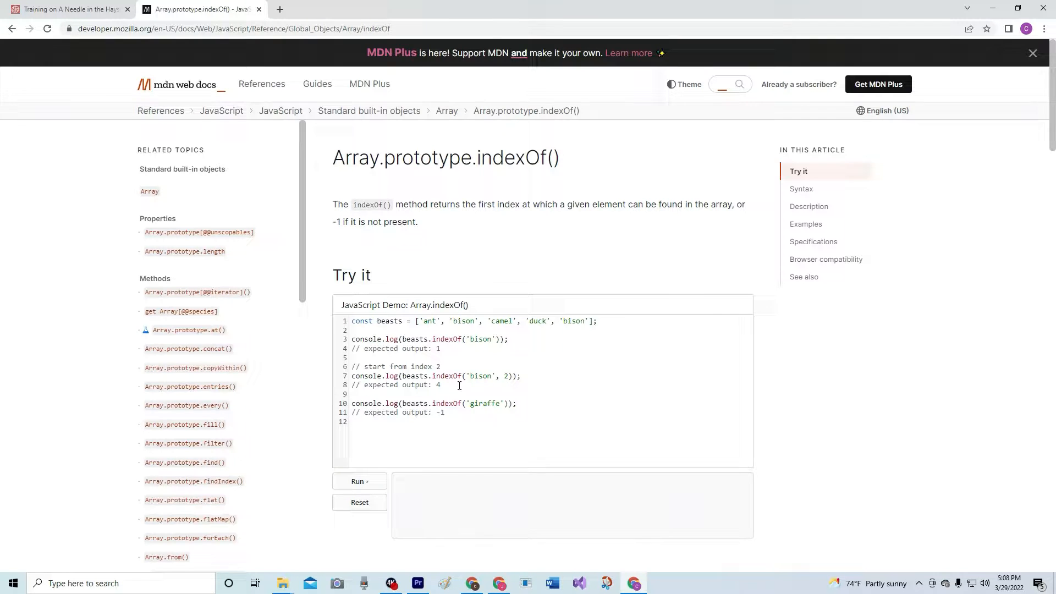
scroll("down", 3)
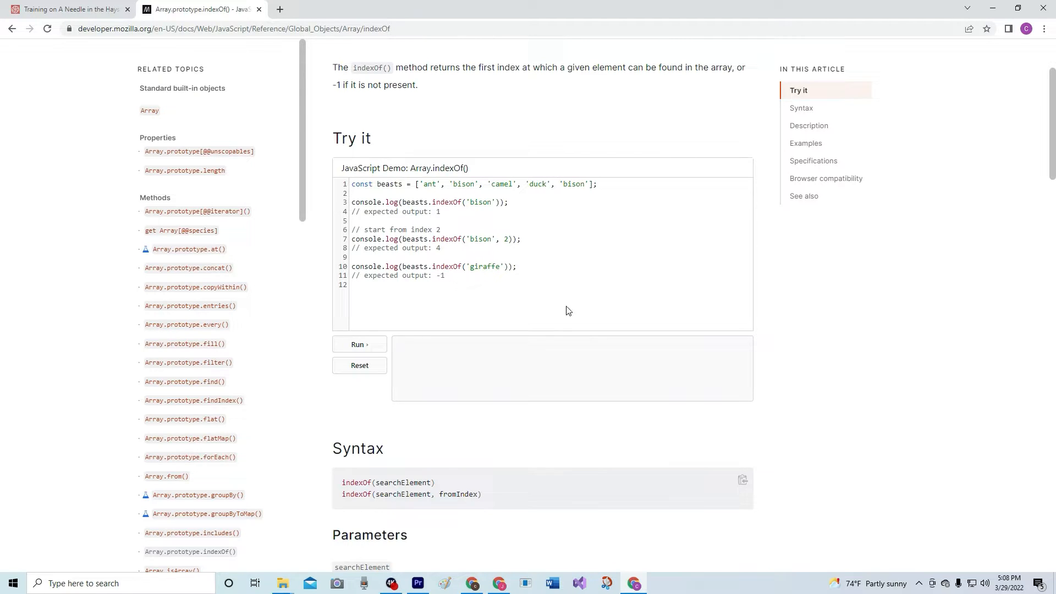
mouse_move(480, 231)
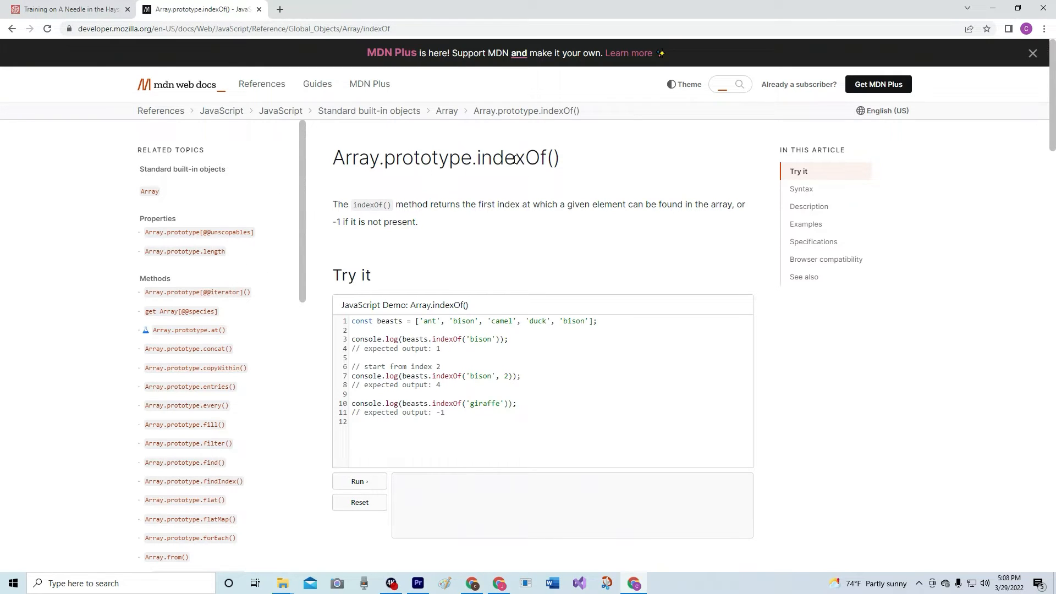
Begin the return statement with a template literal reading "found the needle at position".
left_click(60, 9)
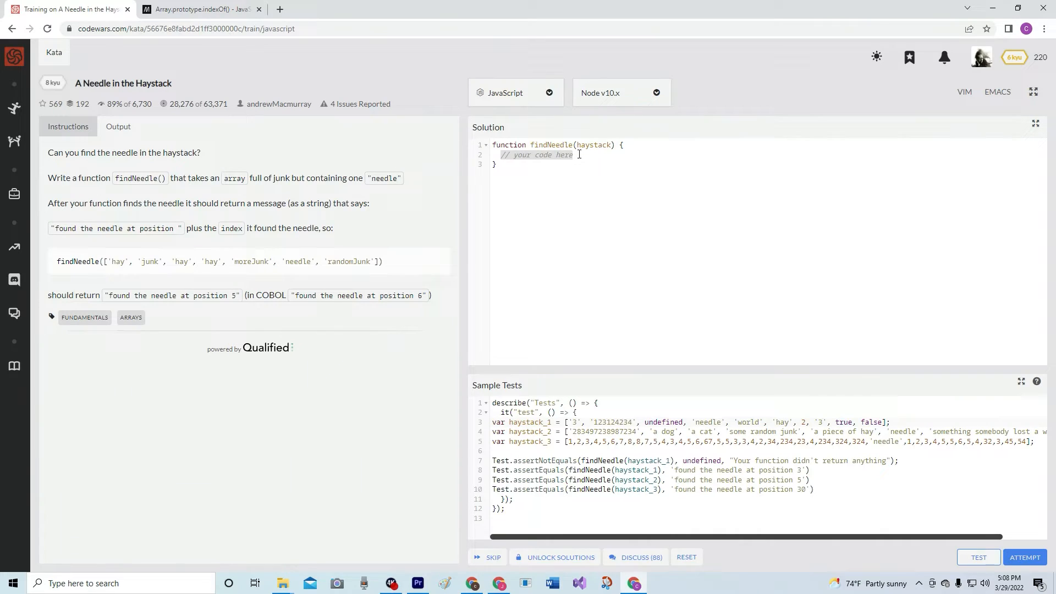
type("r")
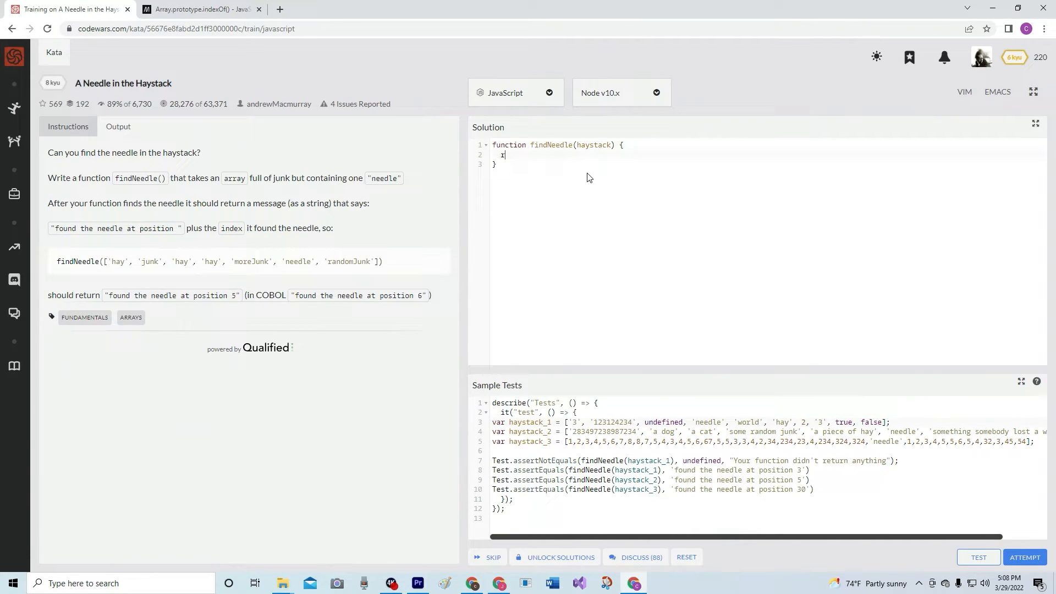
type("eturn")
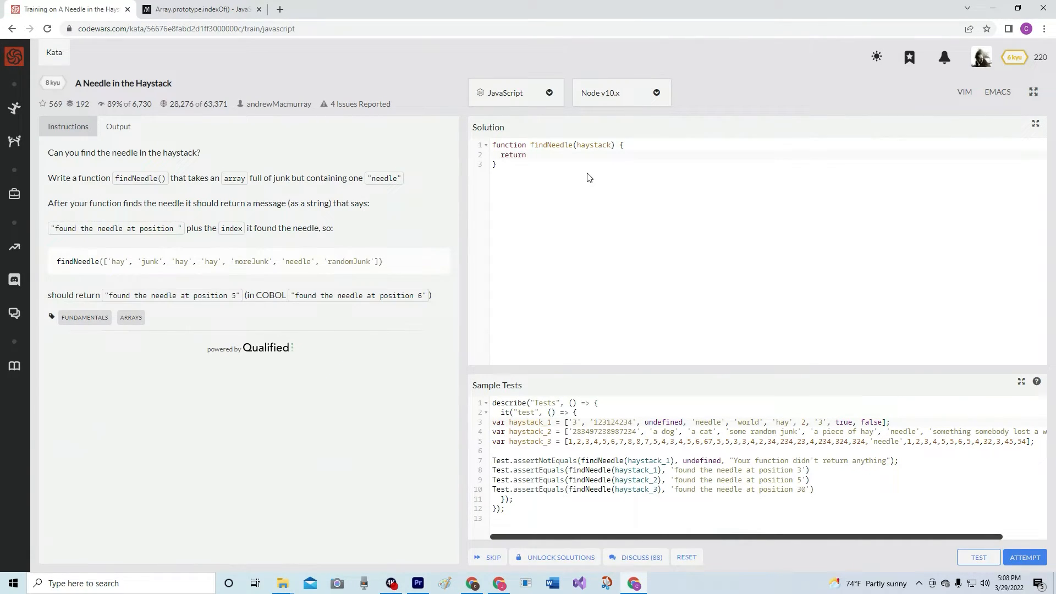
left_click(531, 154)
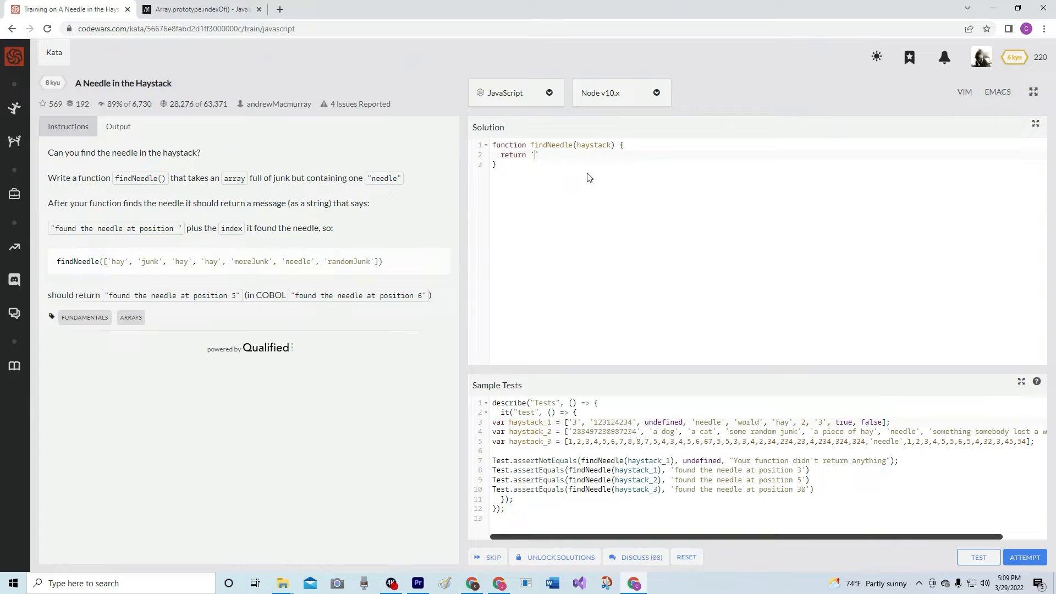
type("`")
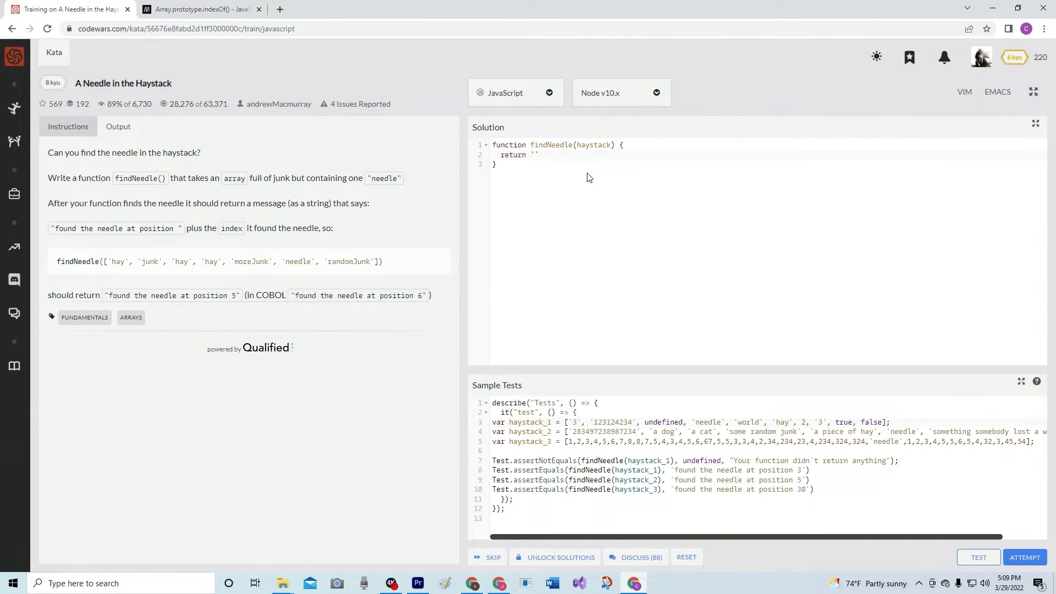
type("fount")
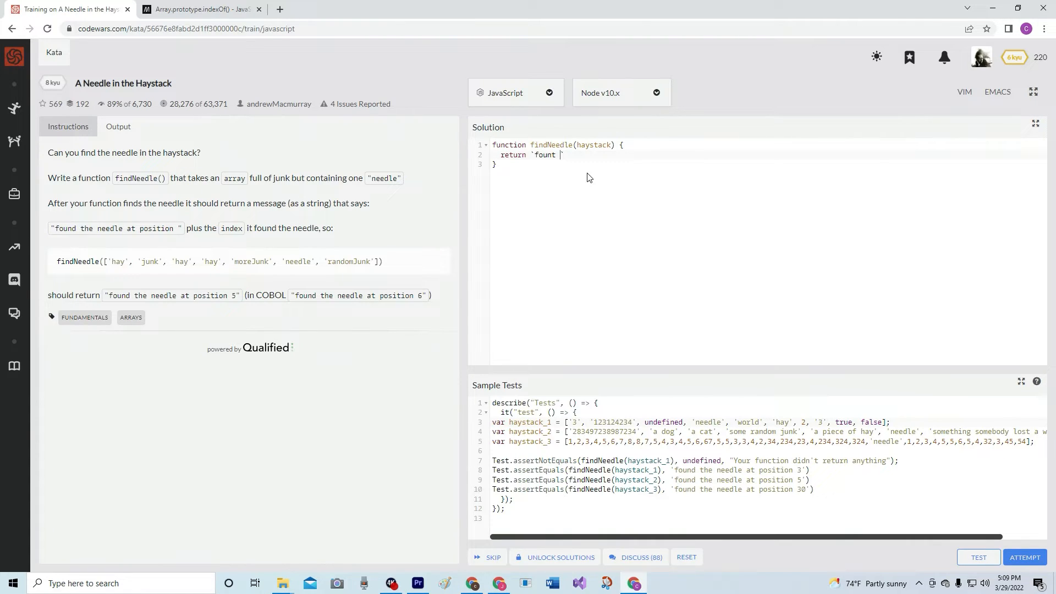
type("found the needle a")
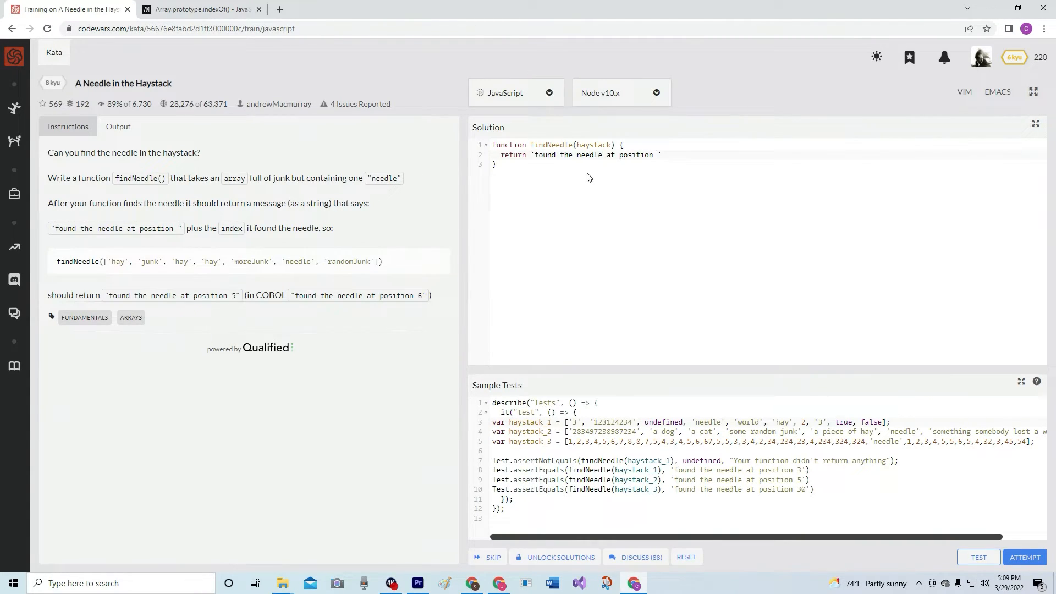
Interpolate ${haystack.indexOf('needle')} into the template literal to complete the one-line solution.
type("$")
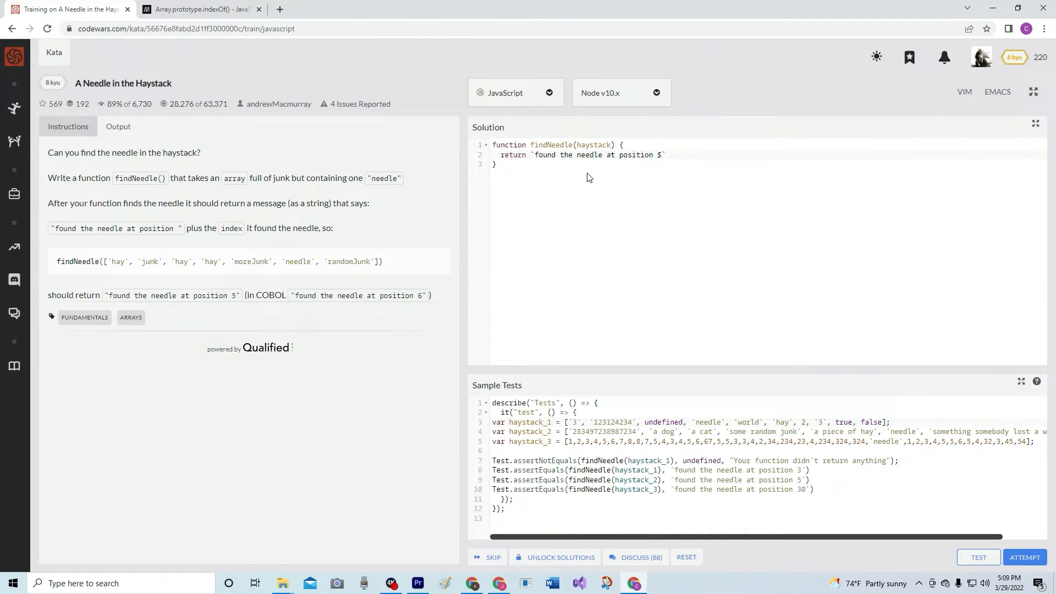
type("{}")
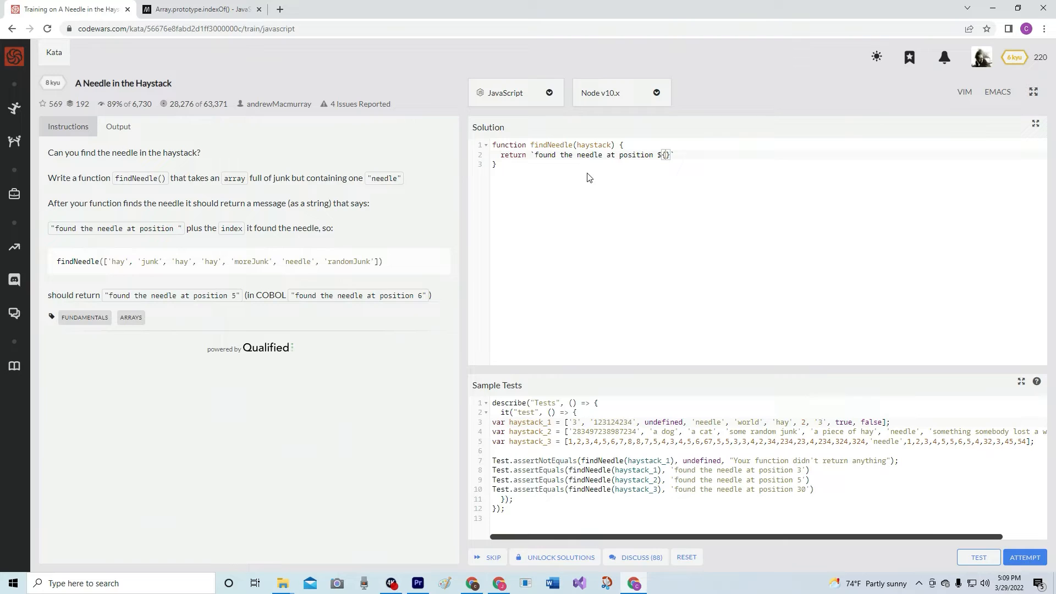
type("haystack")
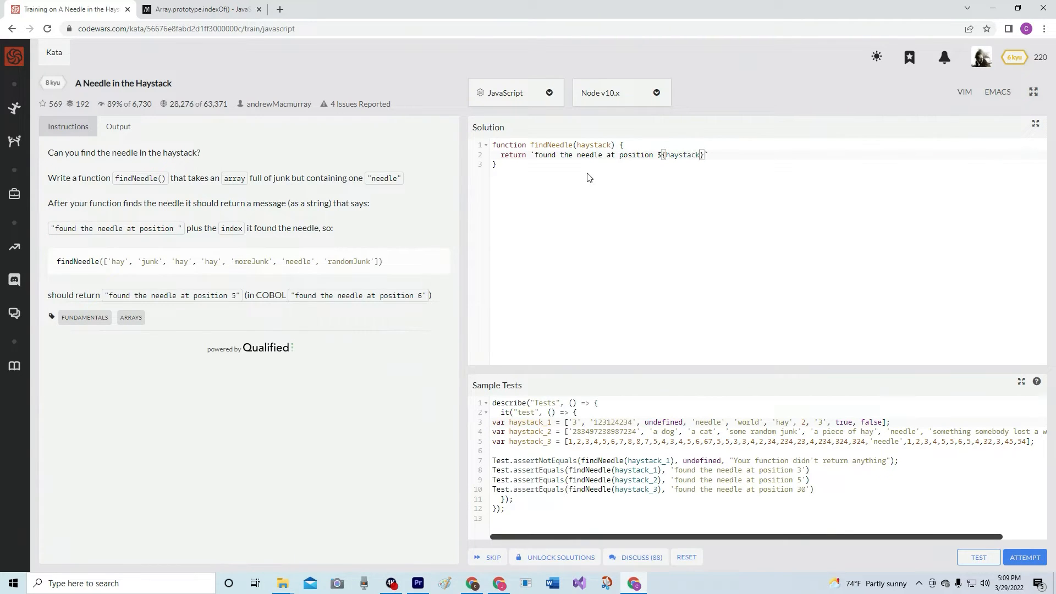
type(".")
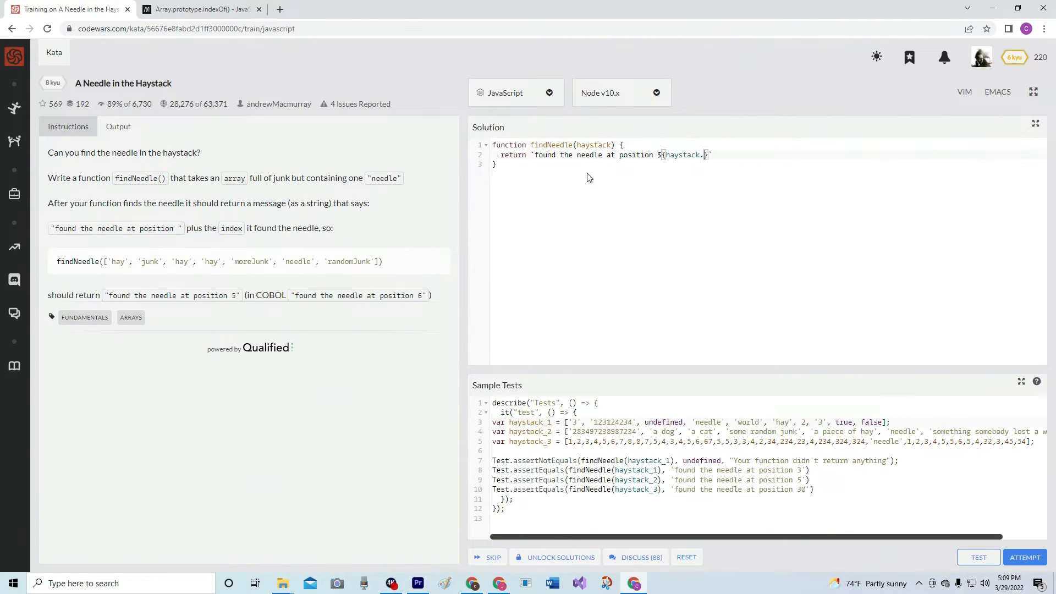
mouse_move(750, 163)
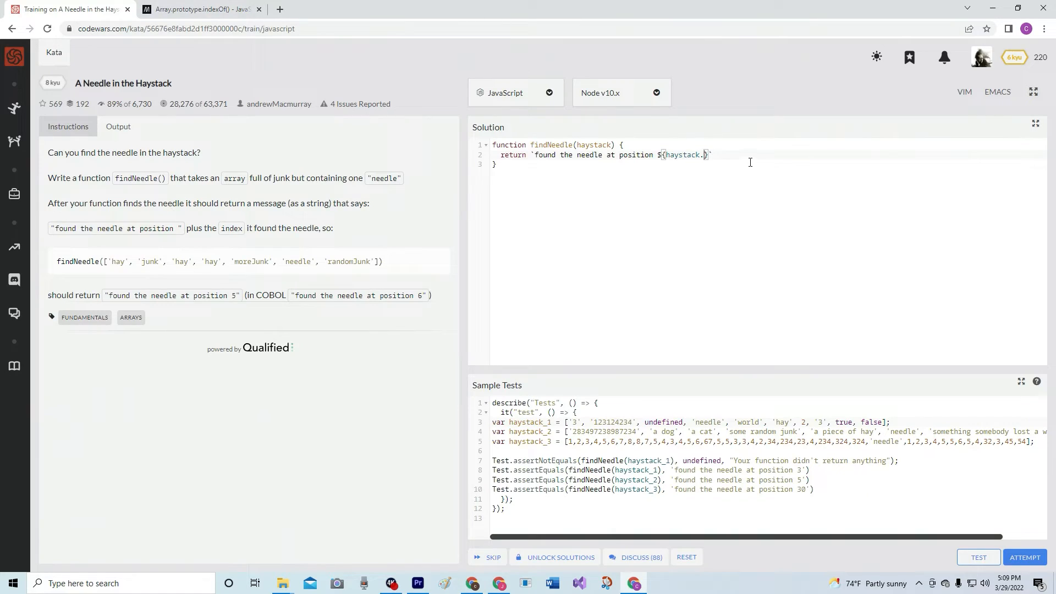
type("indexOf('needle")
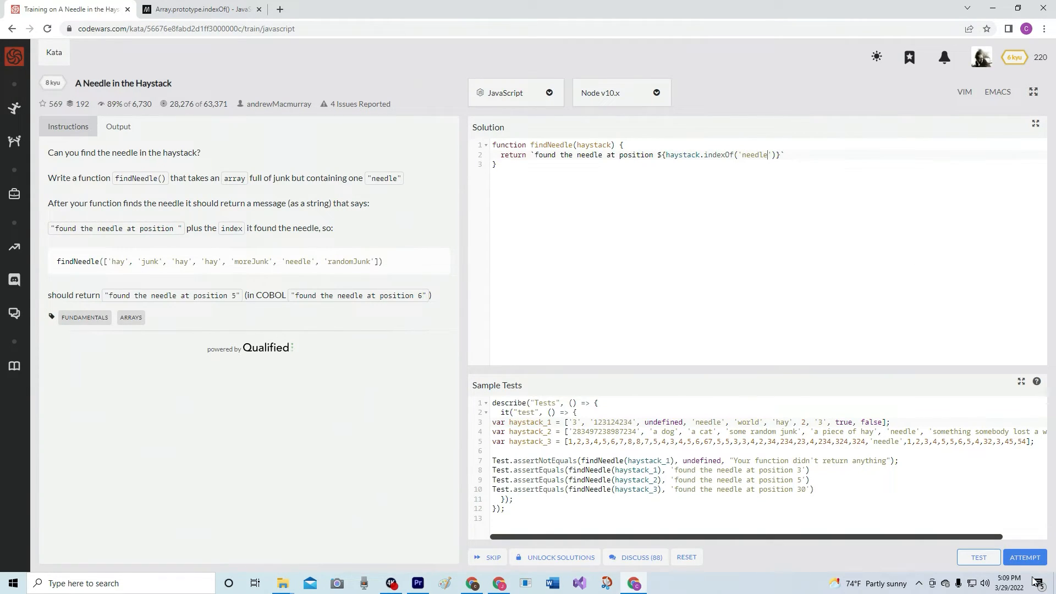
Run sample and full tests, pass them all, and submit the findNeedle solution.
left_click(979, 557)
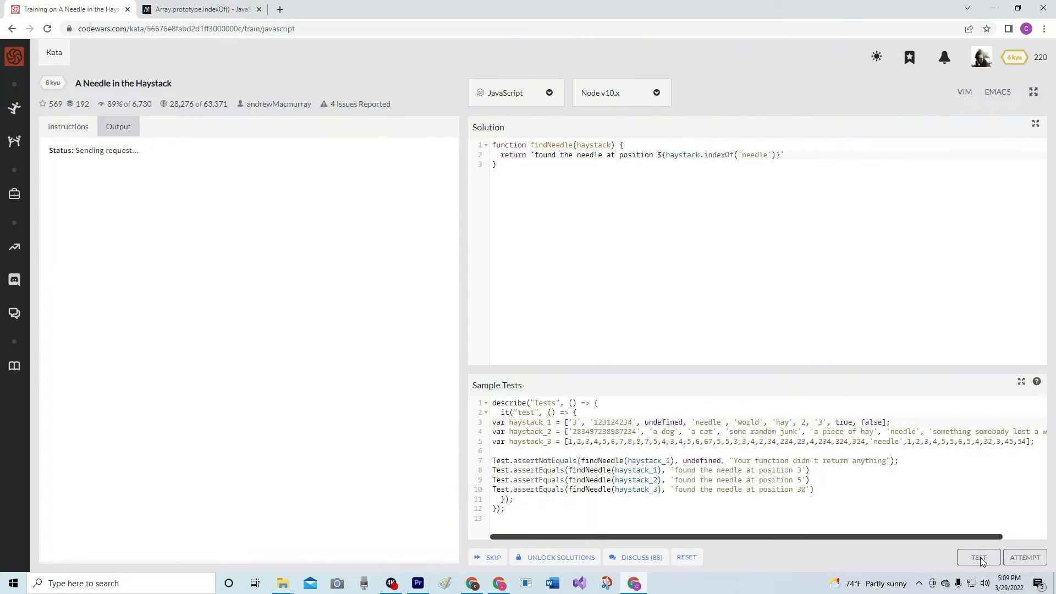
mouse_move(1025, 557)
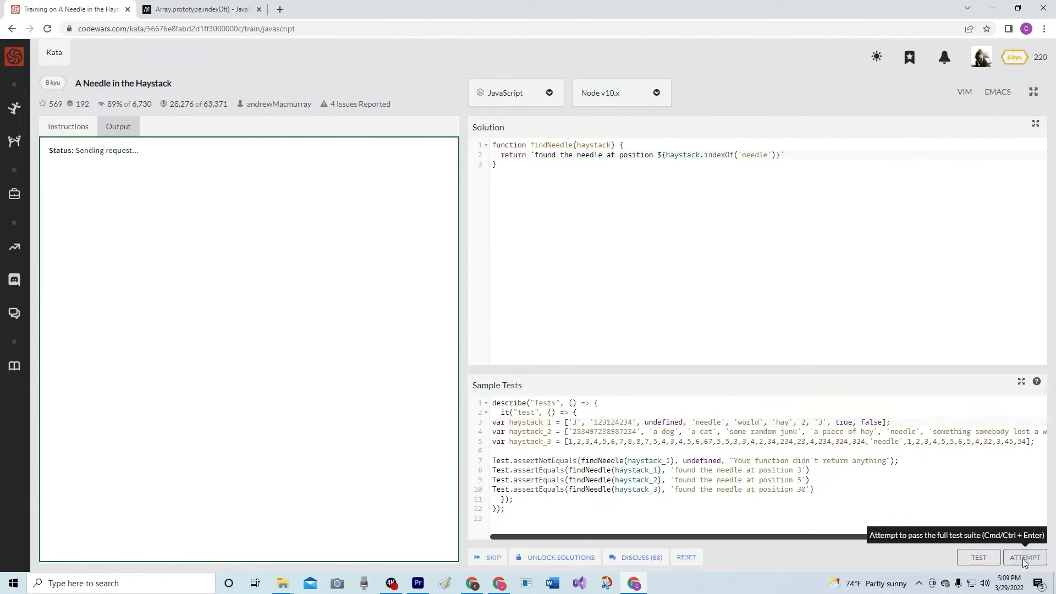
left_click(1025, 557)
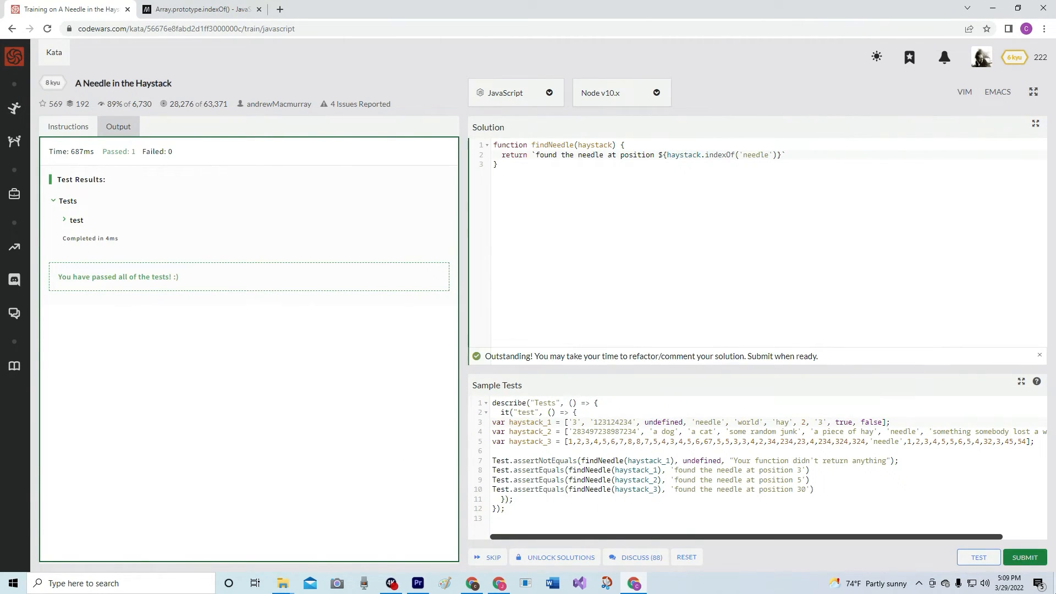
left_click(981, 57)
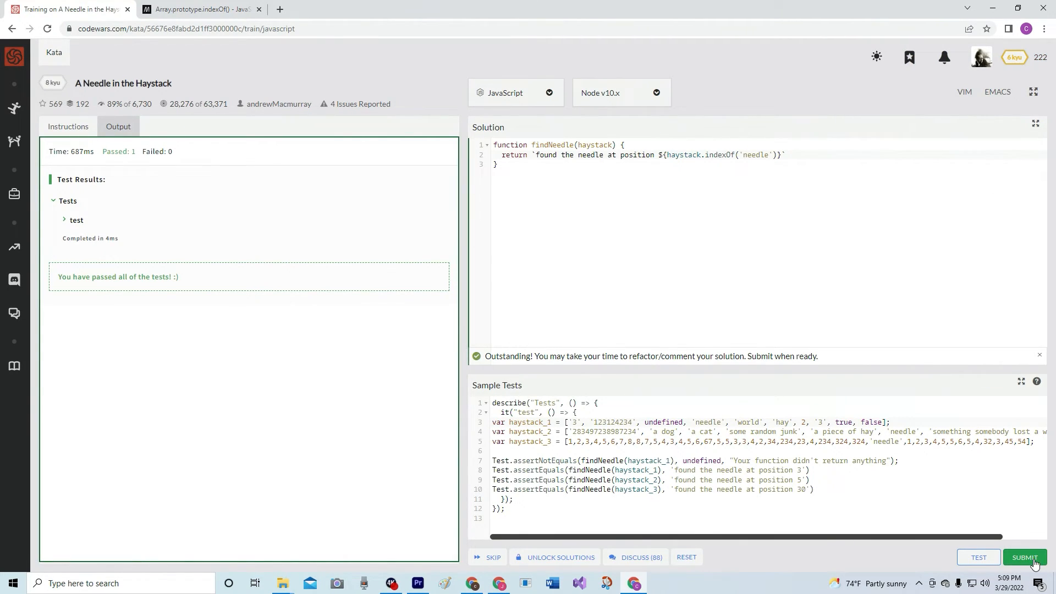
left_click(1025, 557)
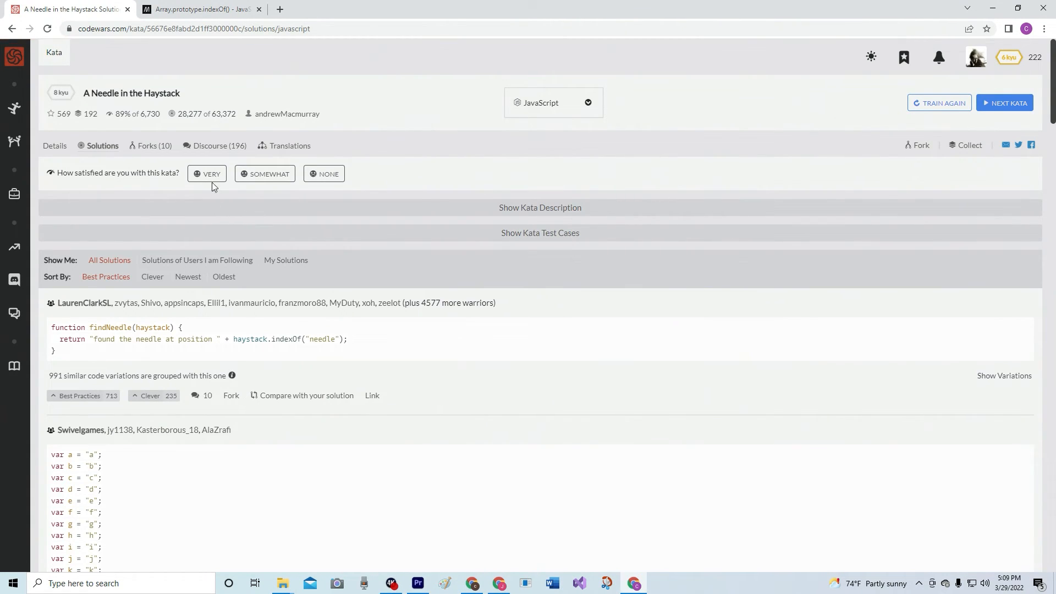
Rate the kata Very satisfying, filter to My Solutions, and upvote yours as Best Practices.
left_click(207, 174)
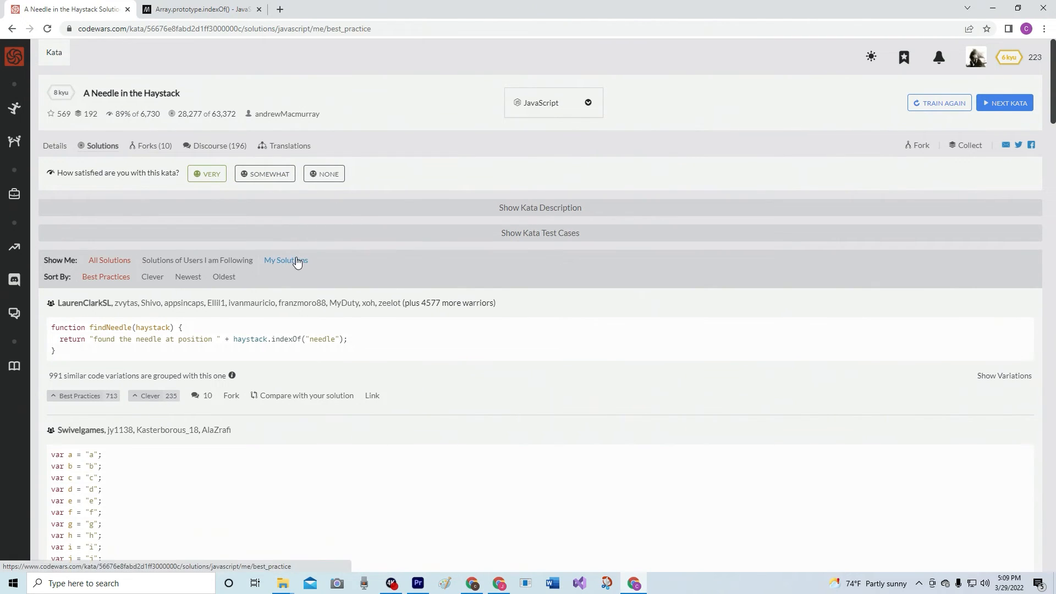
left_click(284, 259)
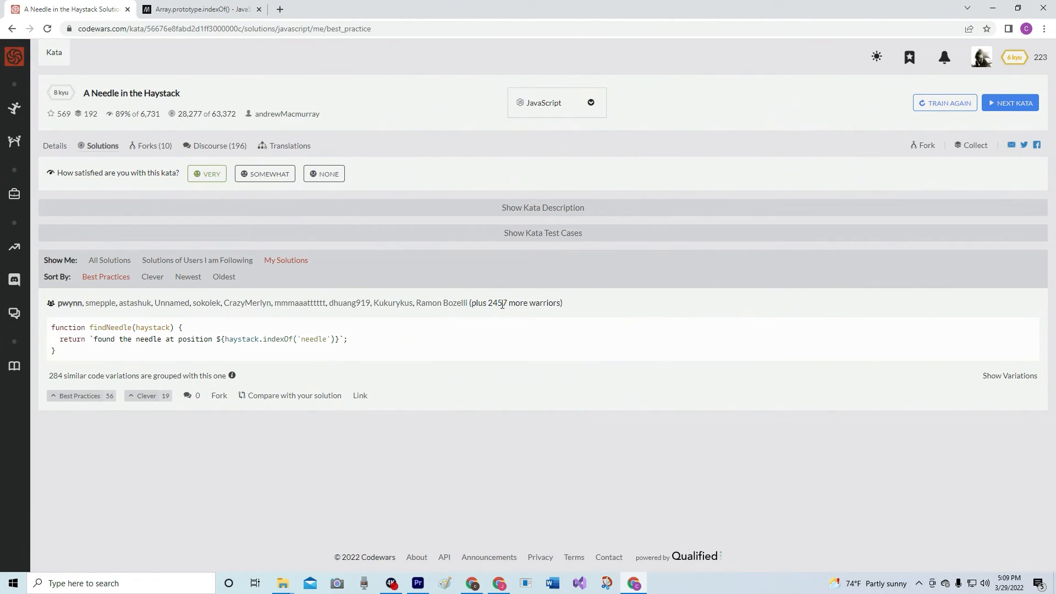
mouse_move(493, 302)
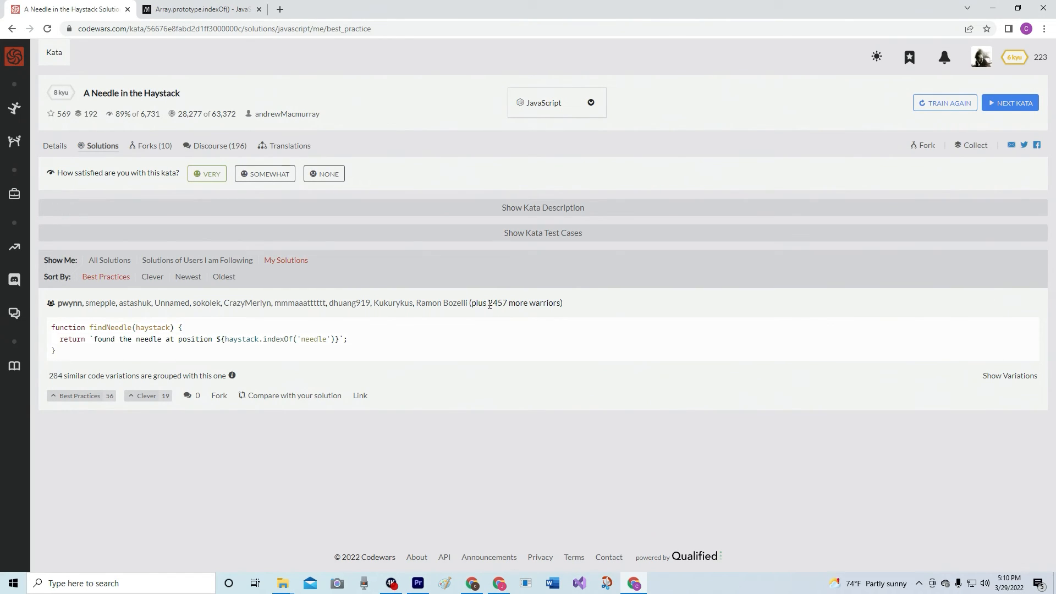
mouse_move(453, 352)
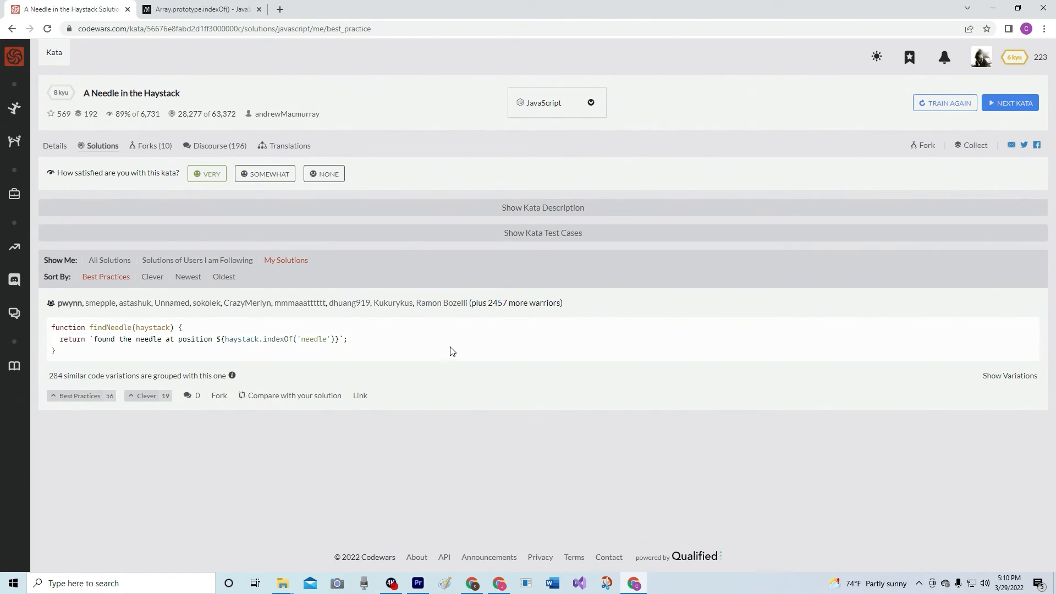
mouse_move(294, 434)
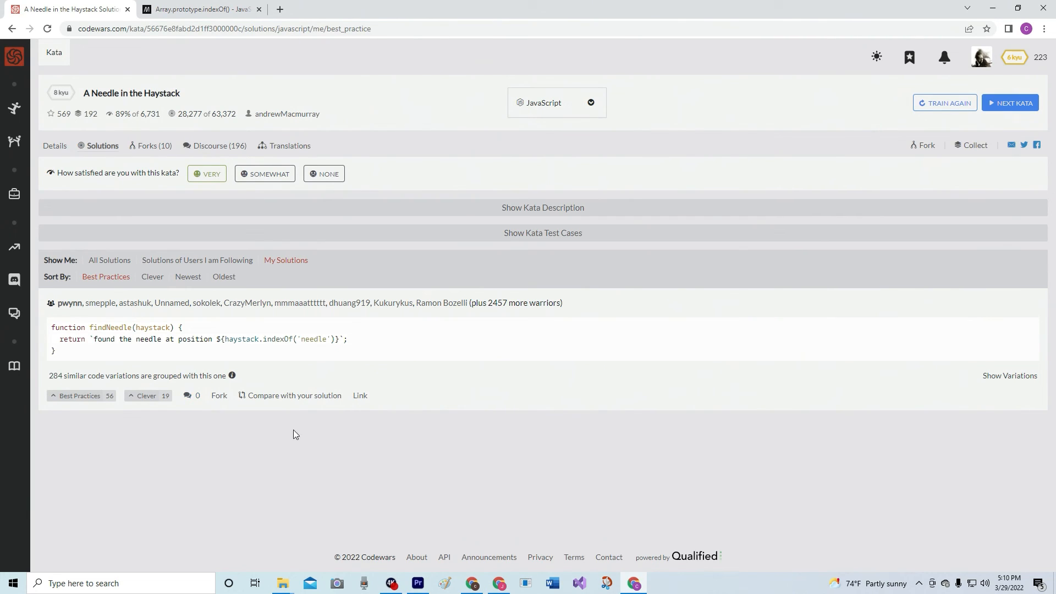
left_click(80, 395)
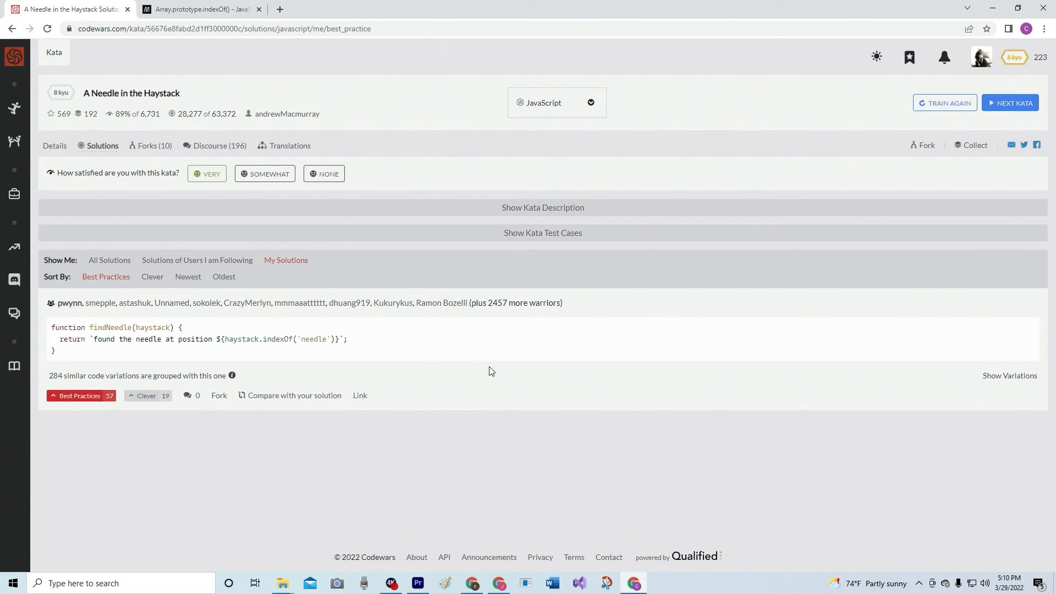
mouse_move(603, 275)
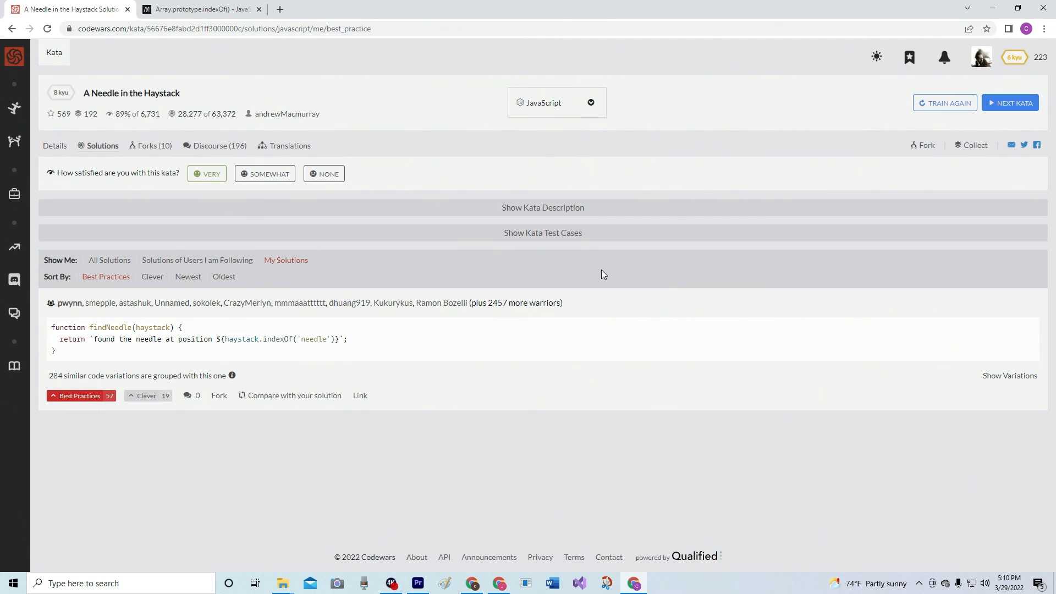